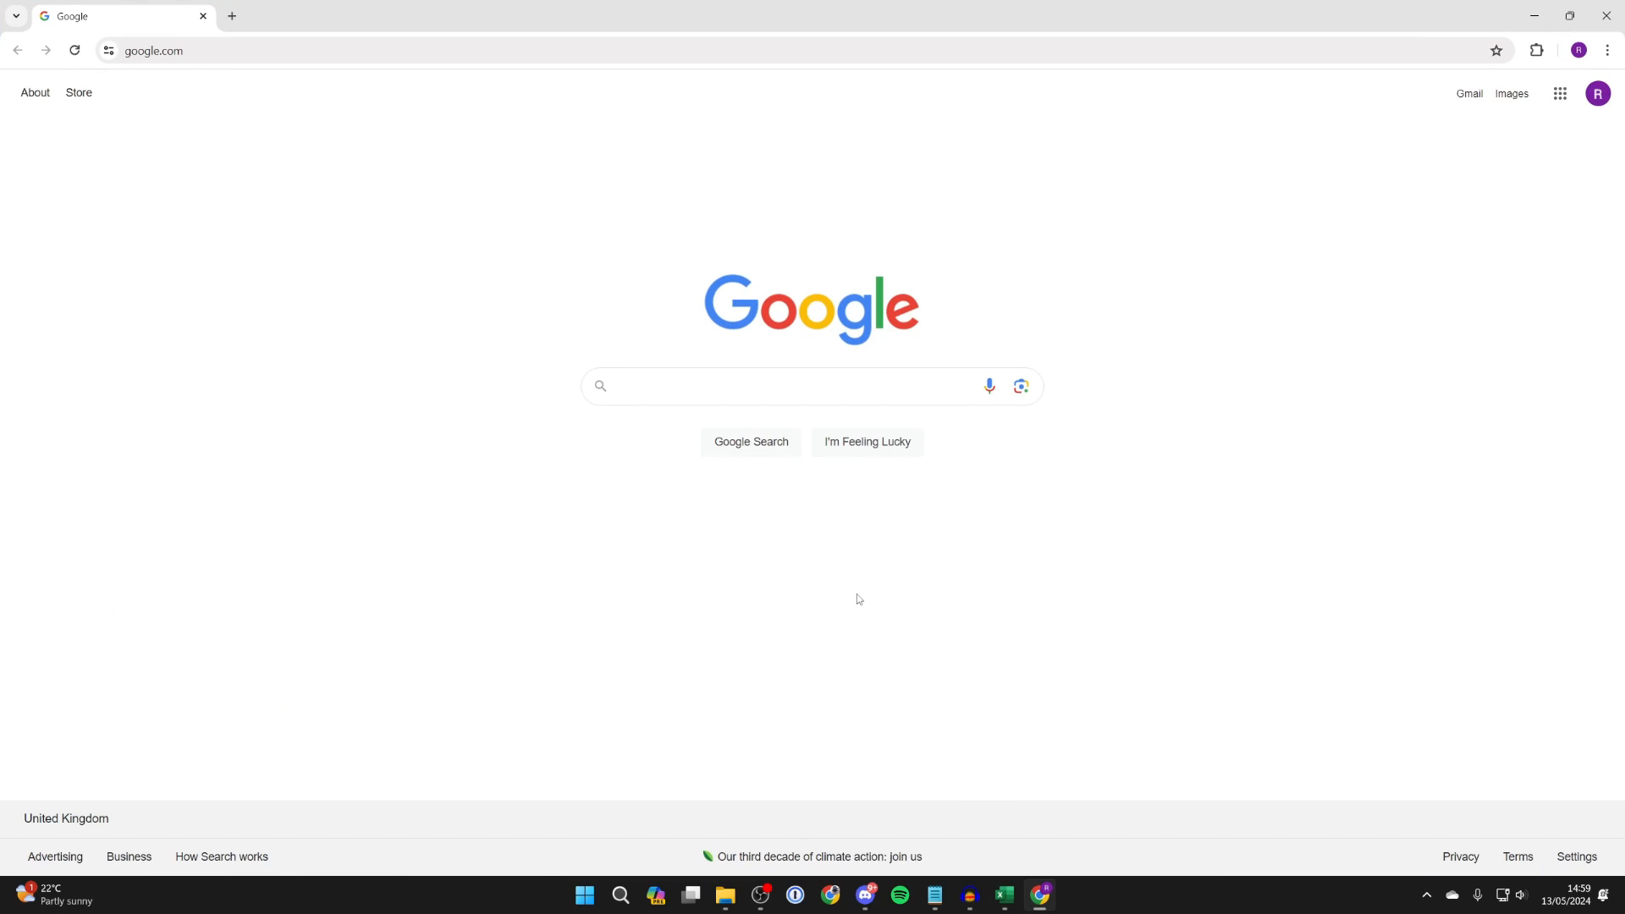
Search Google for "google doc", go to Google Docs, and start a blank document
text(google docs)
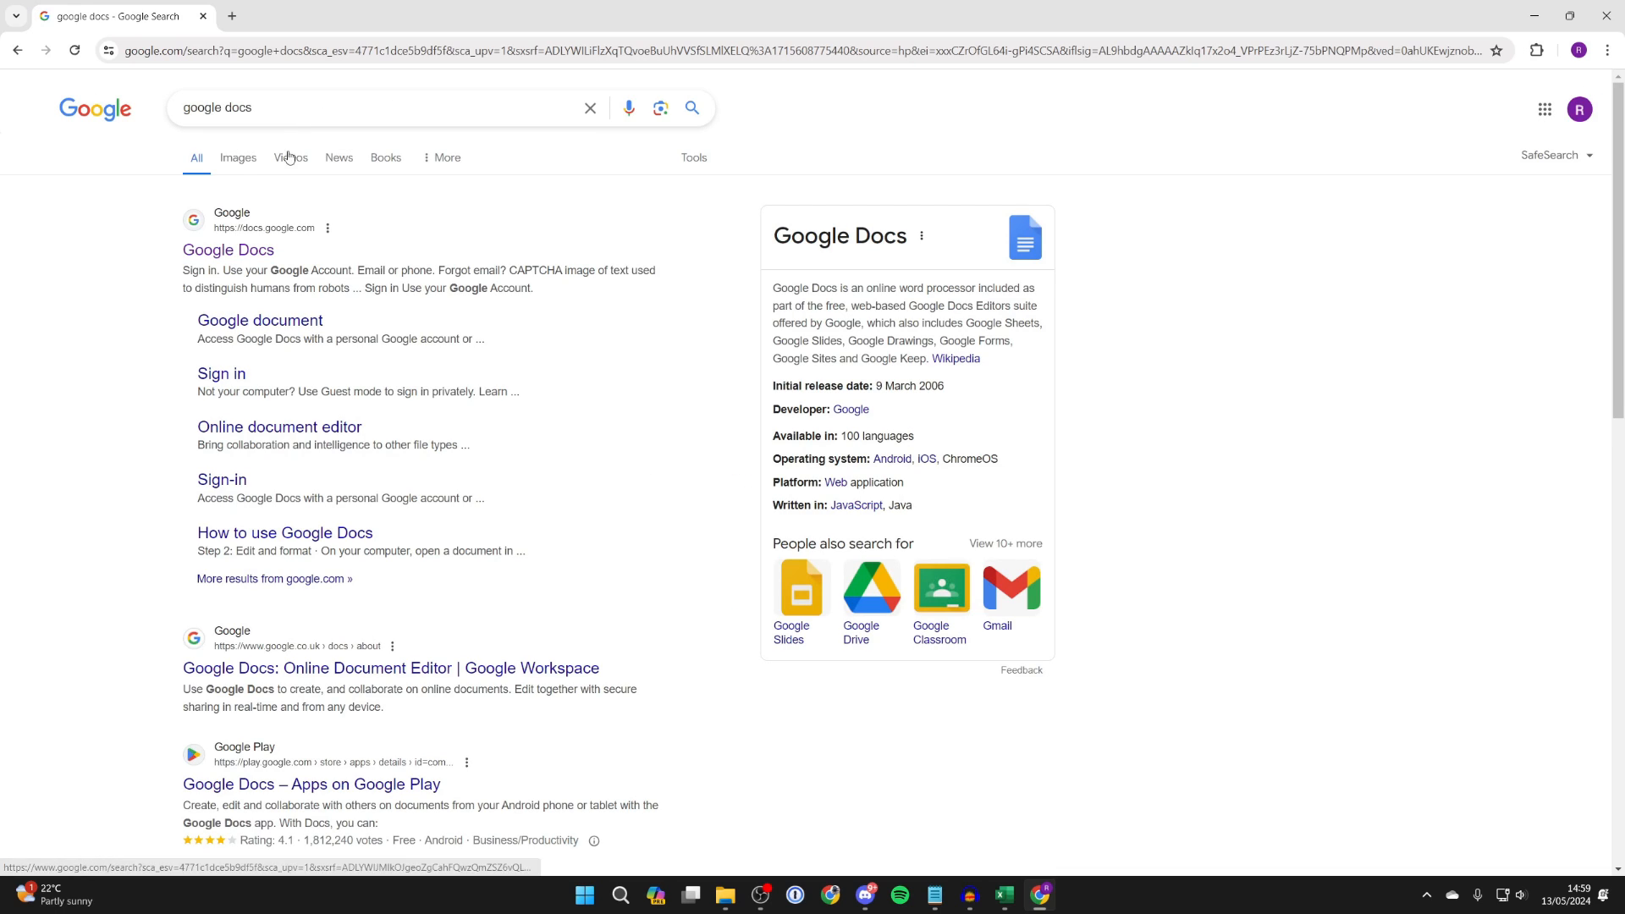
click(227, 250)
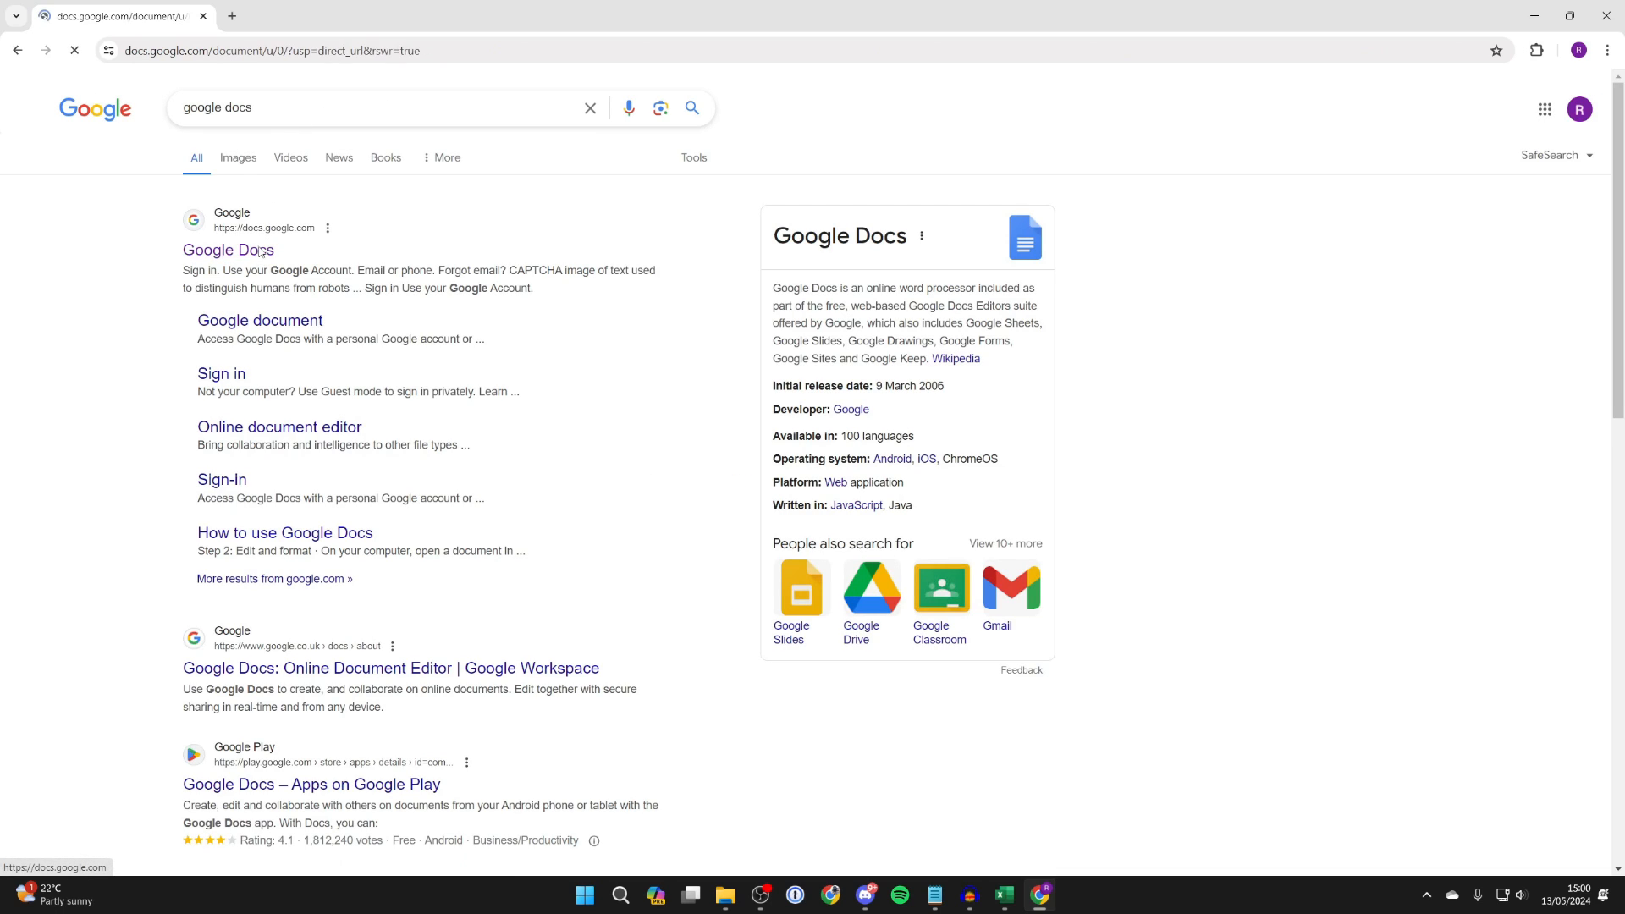
click(228, 250)
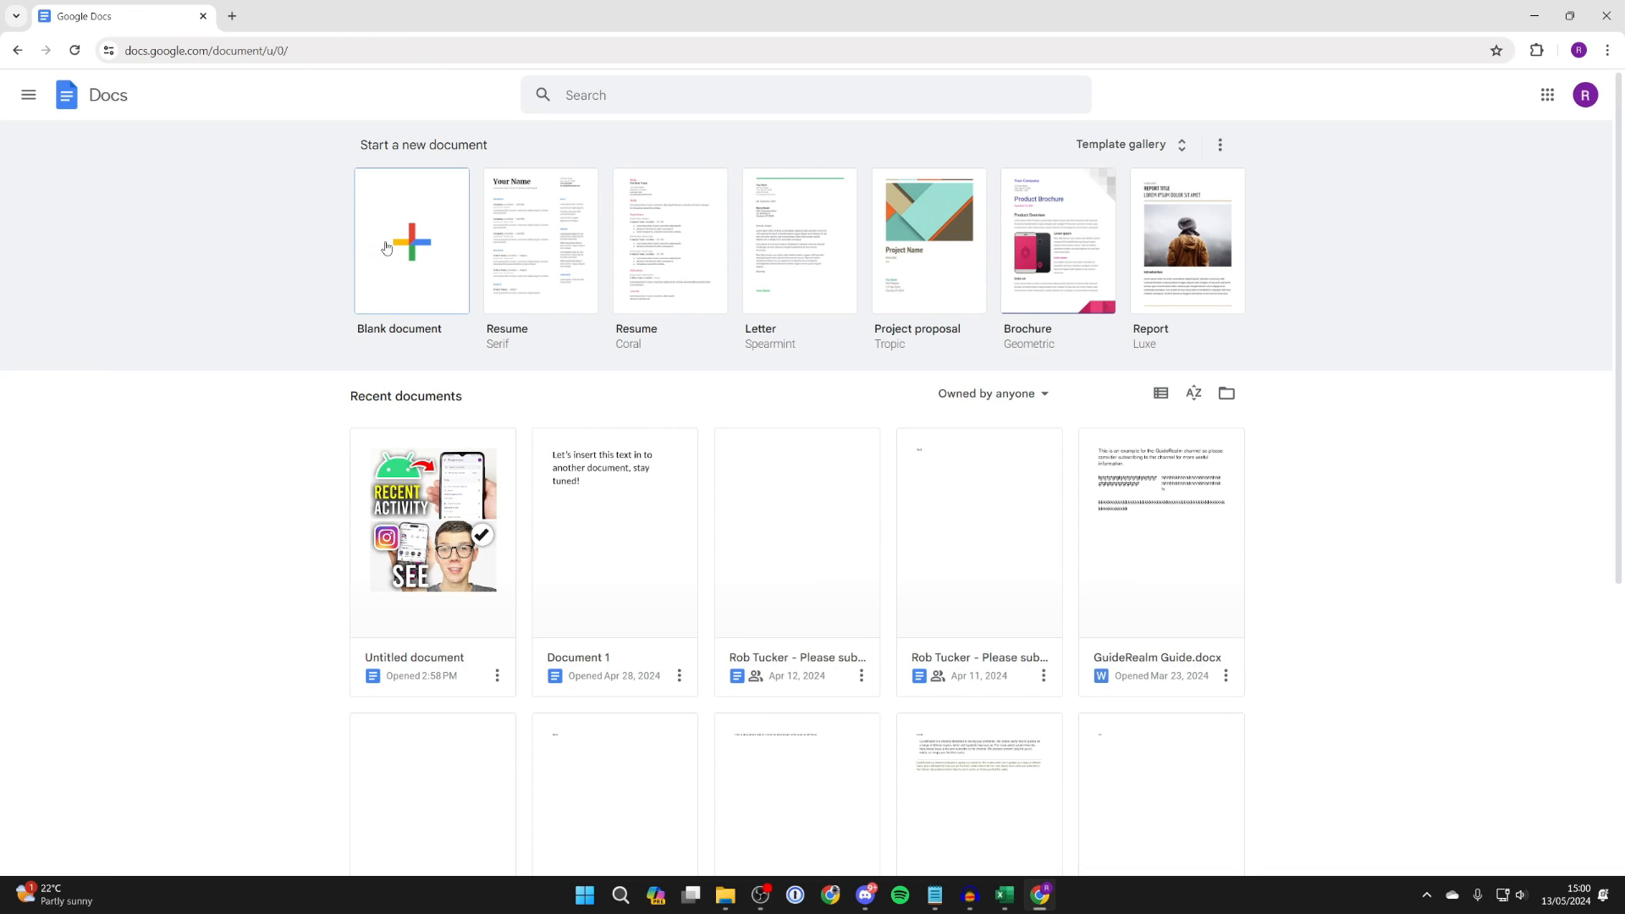
click(410, 240)
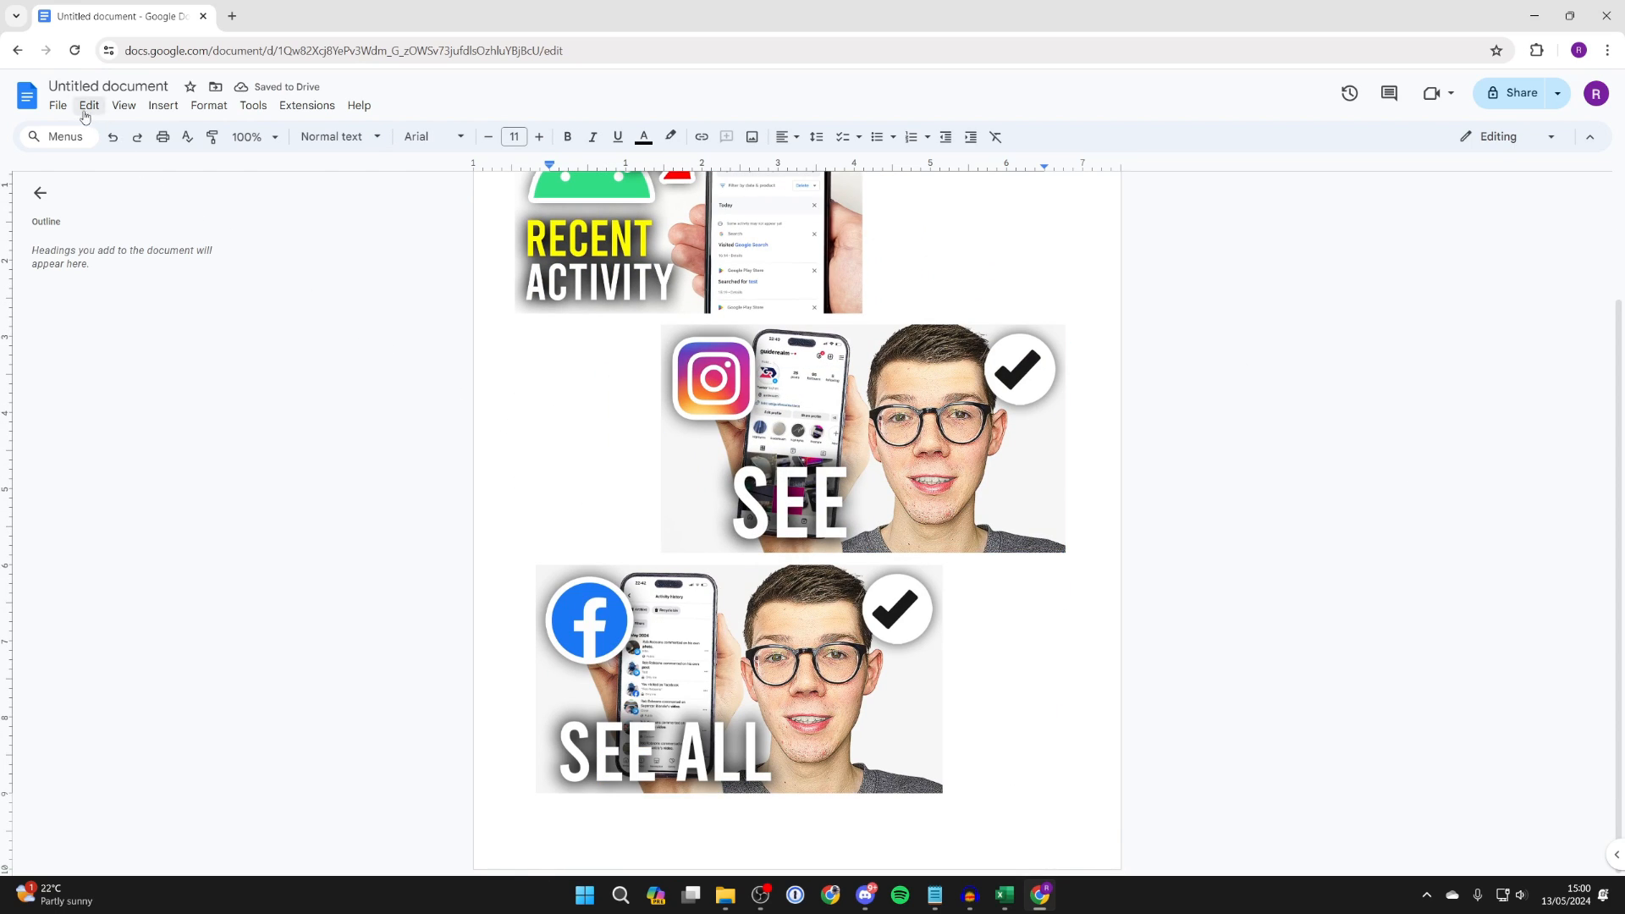
Download the untitled photo document as a PDF Document (.pdf) from the File menu
click(59, 105)
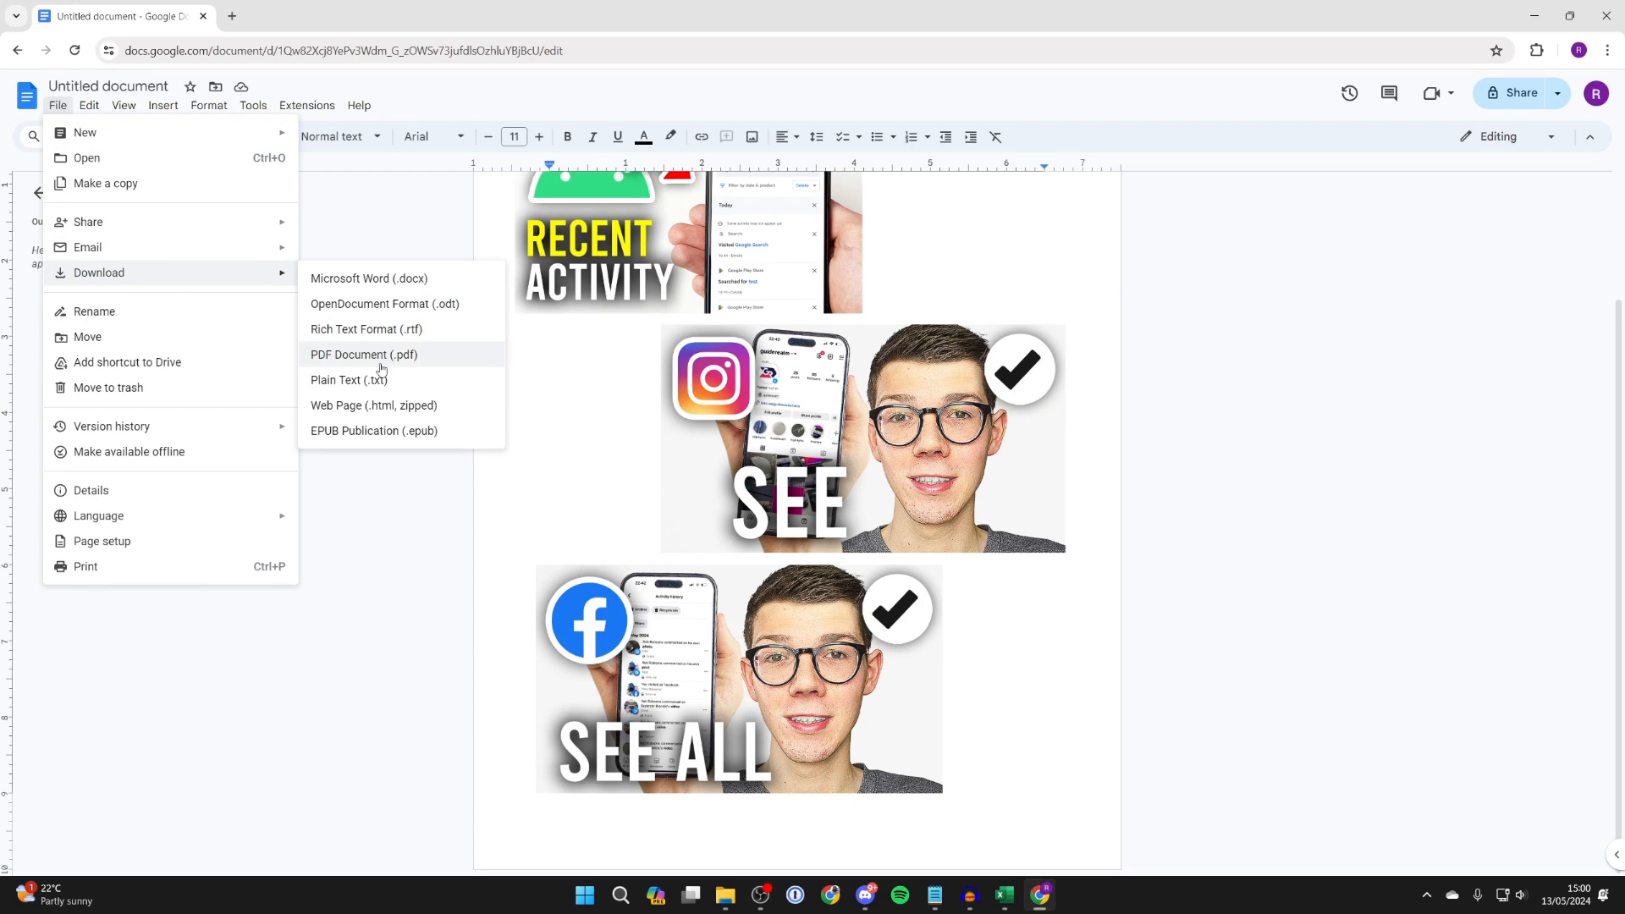
click(364, 355)
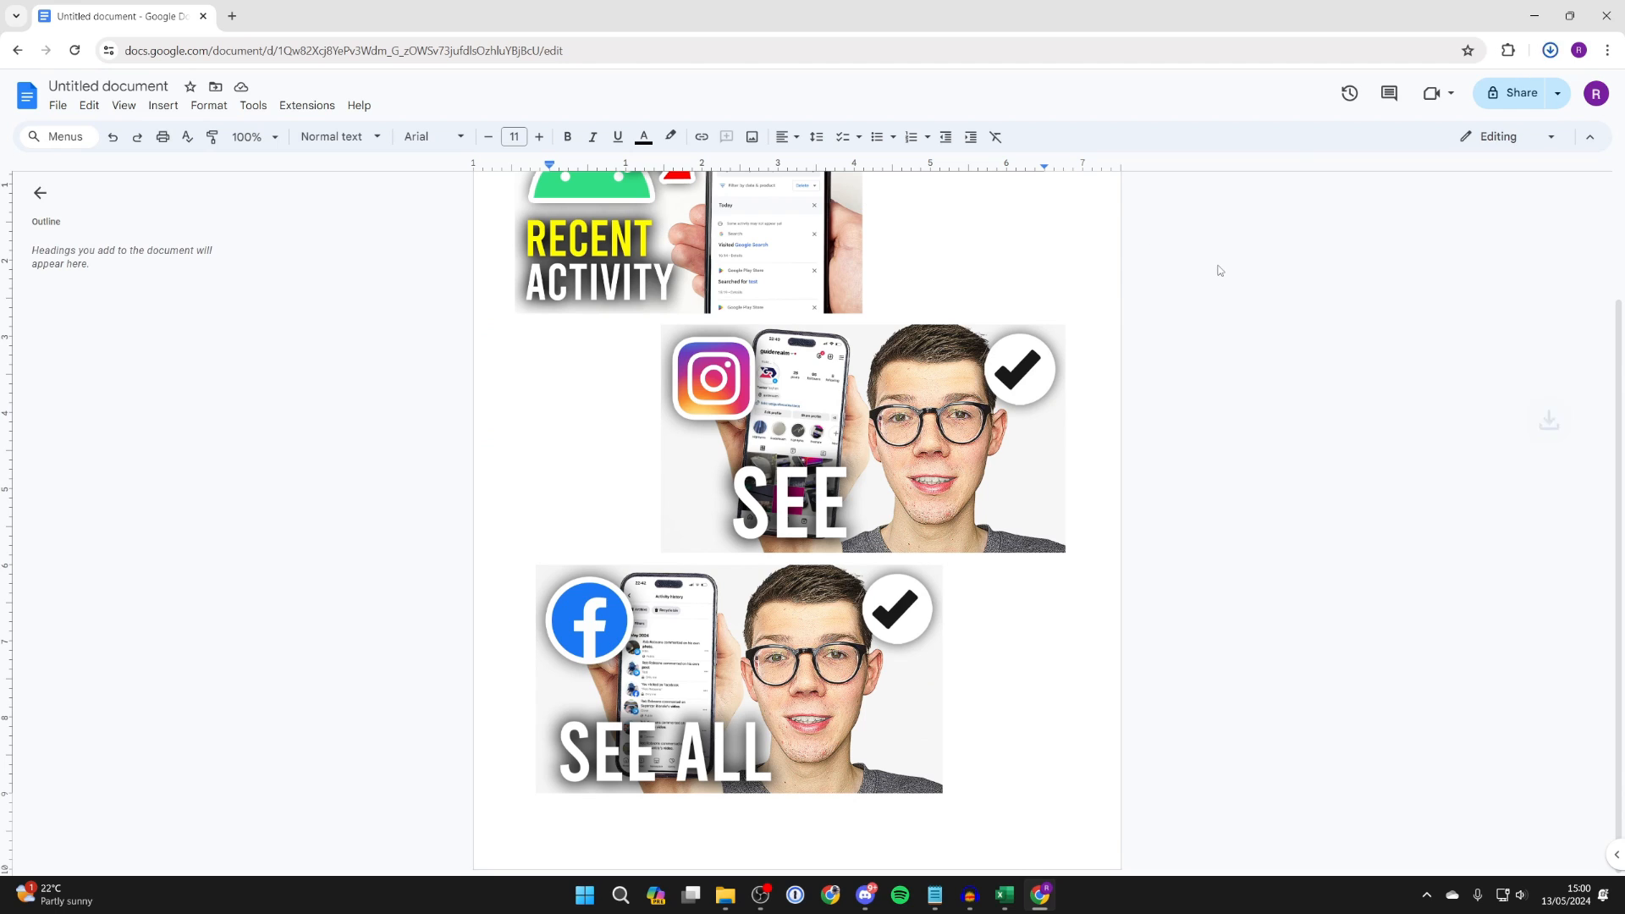